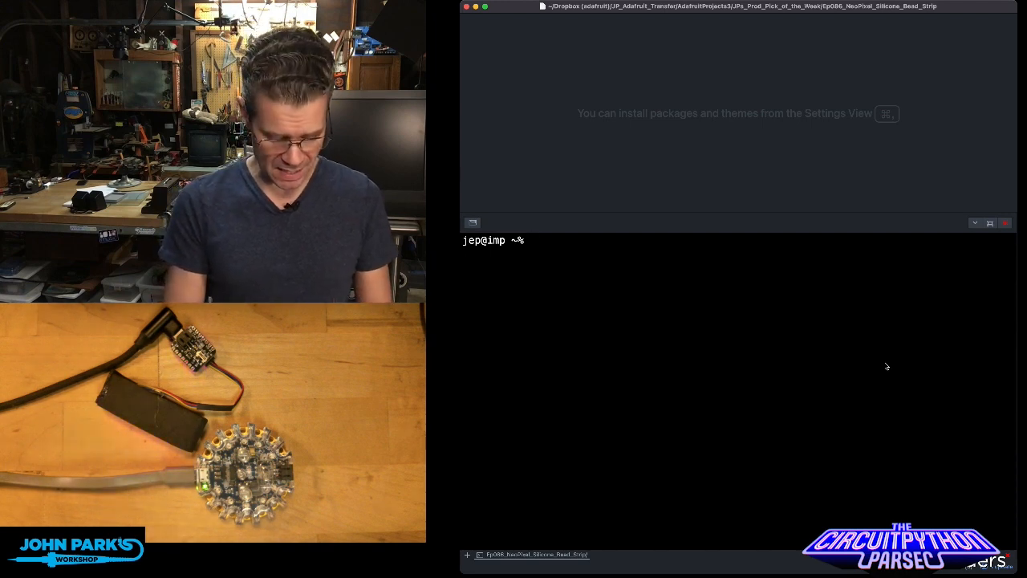
# Enter the command screen /dev/tty.usbmodem1424 at the terminal prompt without running it
pyautogui.write('scree')
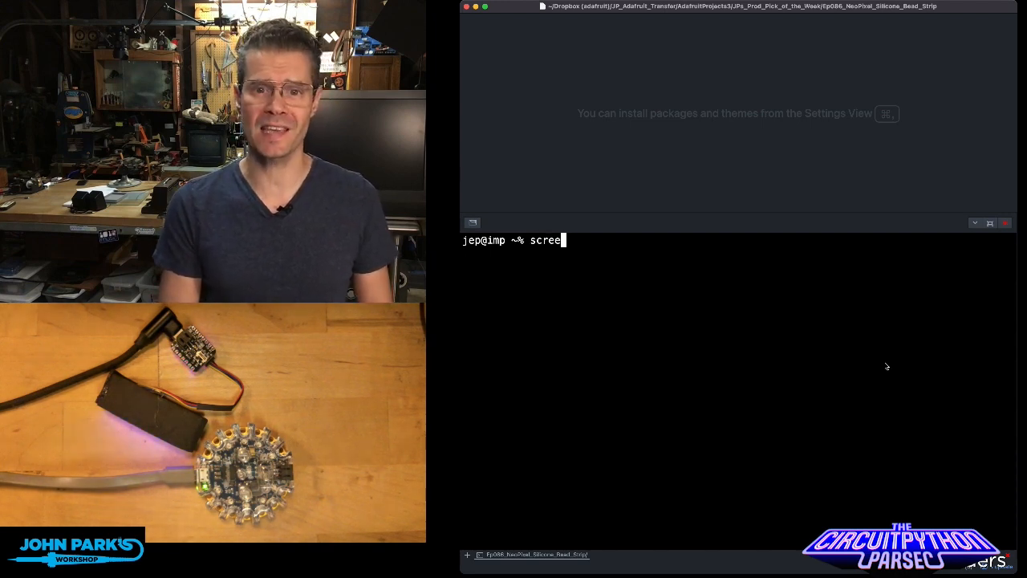
pyautogui.write('n')
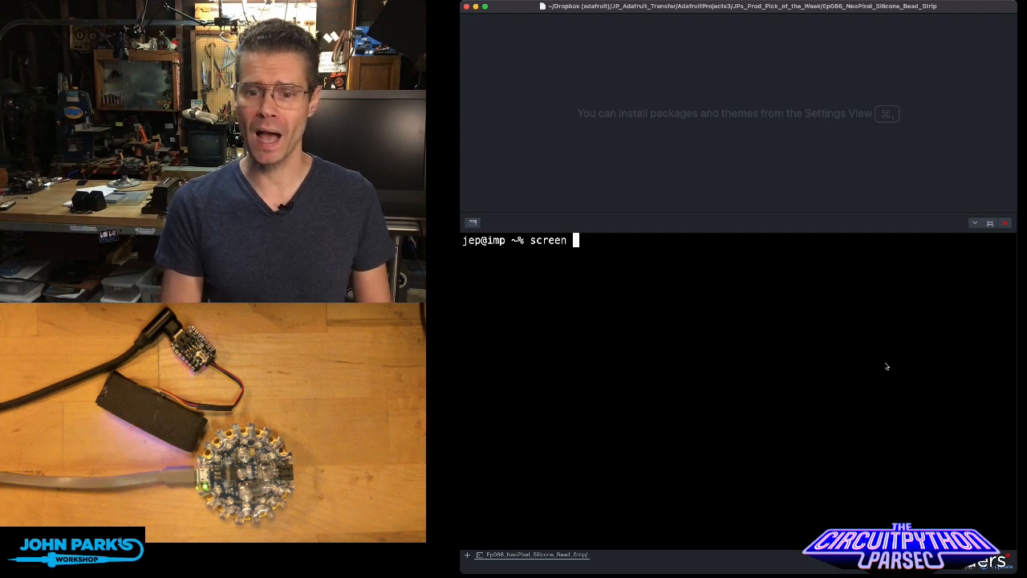
pyautogui.write('/d')
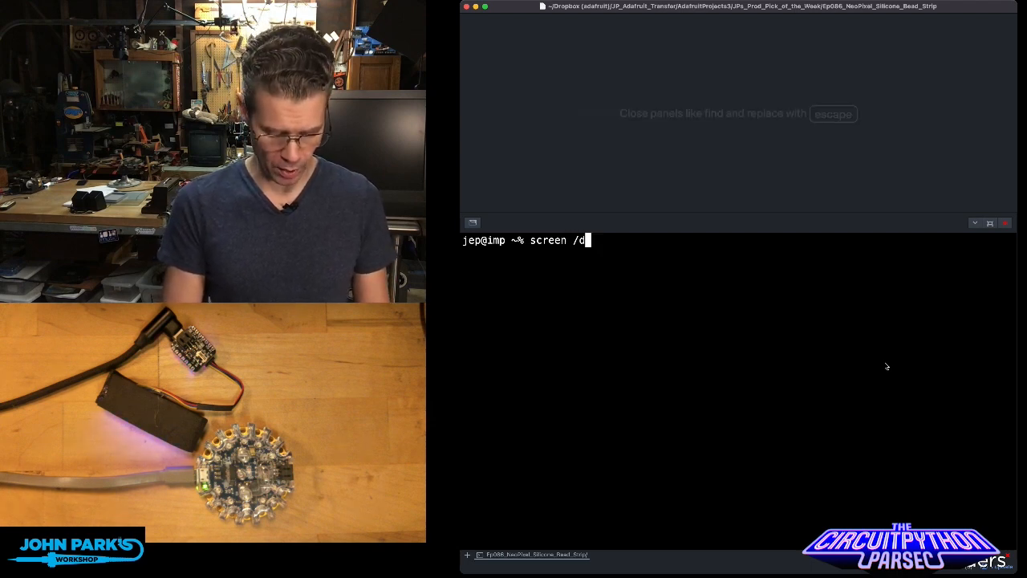
pyautogui.write('ev/tty.u')
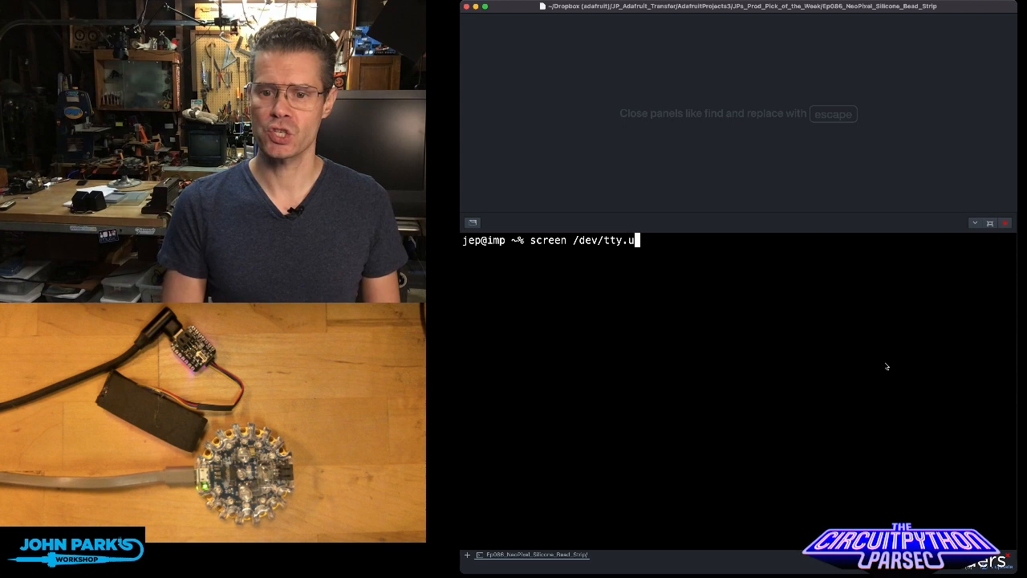
pyautogui.write('sbmodem1424')
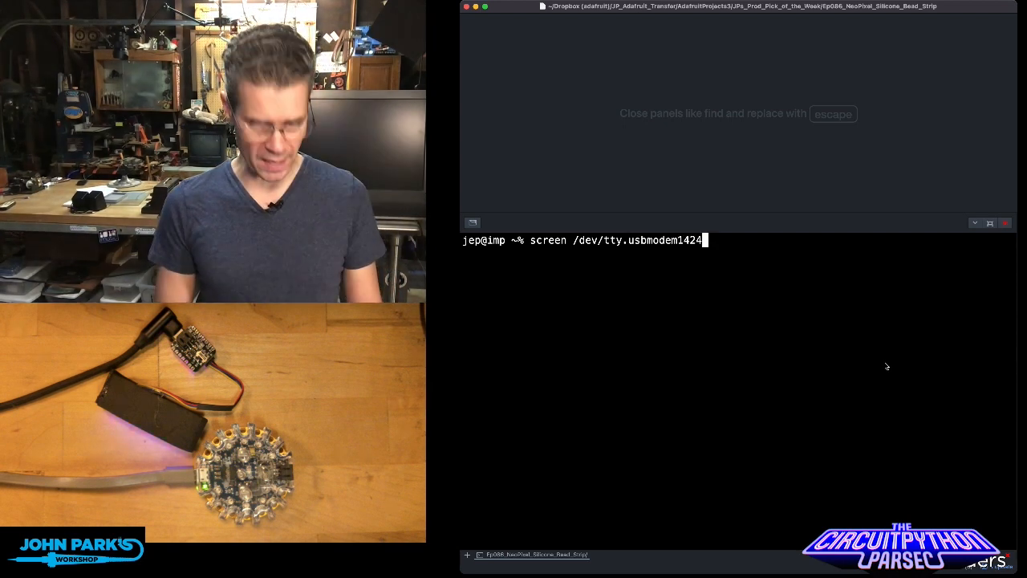
# Run the serial command, then list connected boards with discotool: QT Py M0, Circuit Playground Bluefruit, Trinket M0
pyautogui.press('Tab')
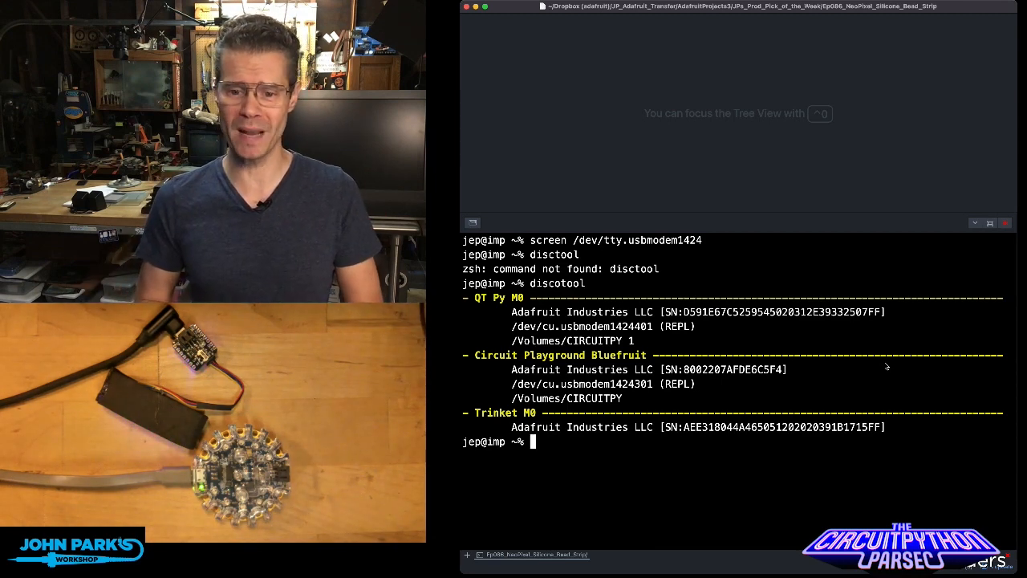
# Run discotool -n qt to open the QT Py REPL showing "qt py party!", then end the session
pyautogui.write('discotool')
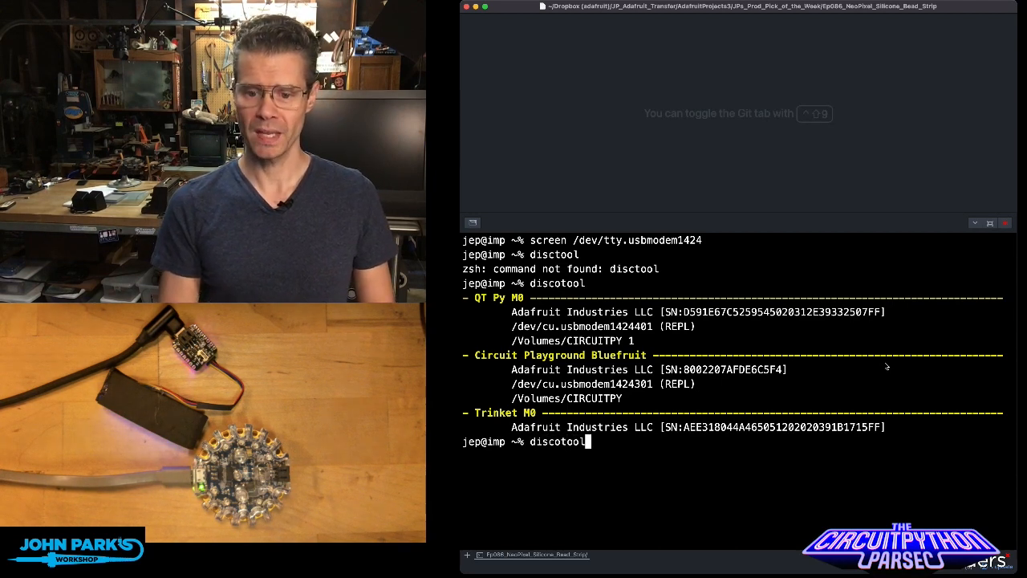
pyautogui.write('-n')
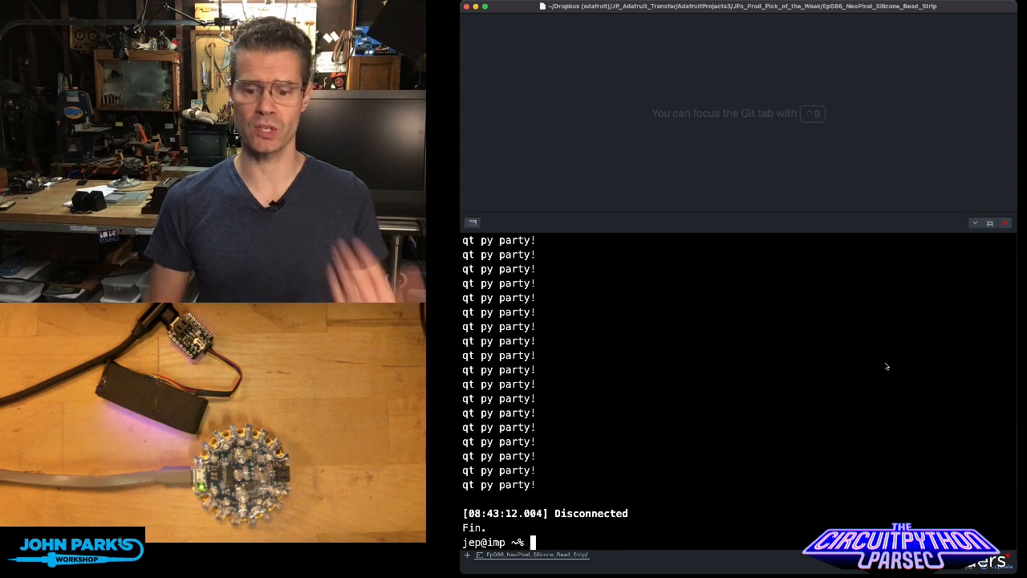
pyautogui.write('discotool -n qt')
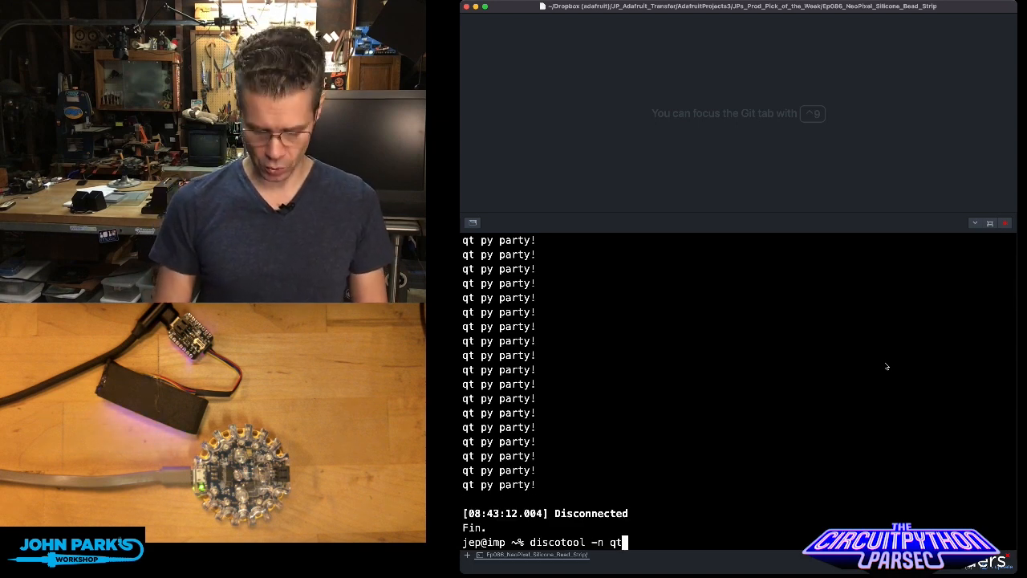